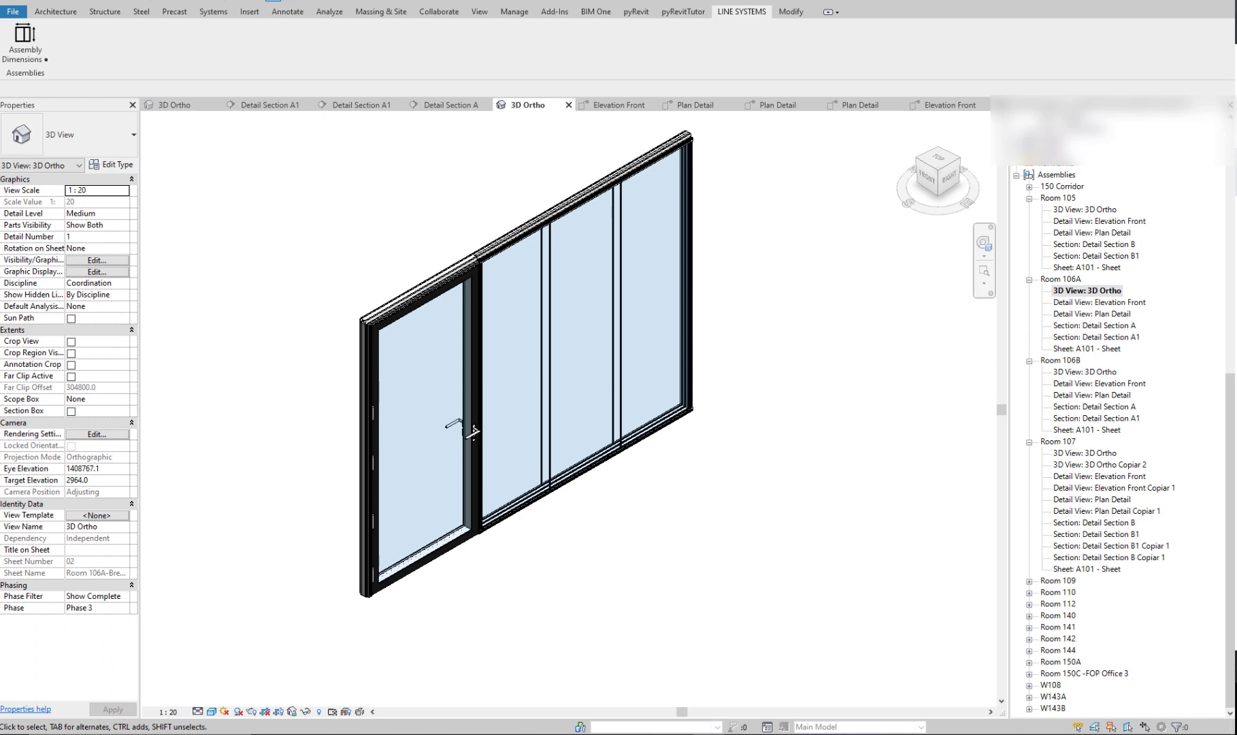
mouse_move(1043, 661)
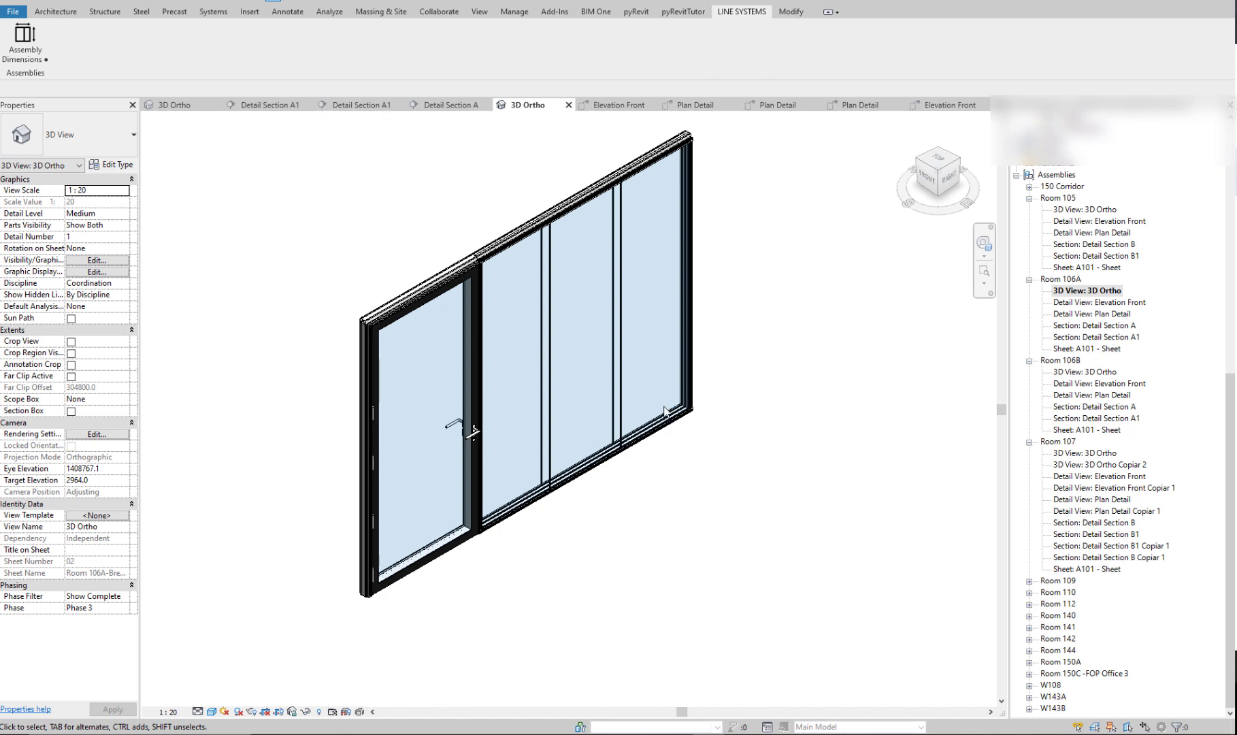
mouse_move(504, 259)
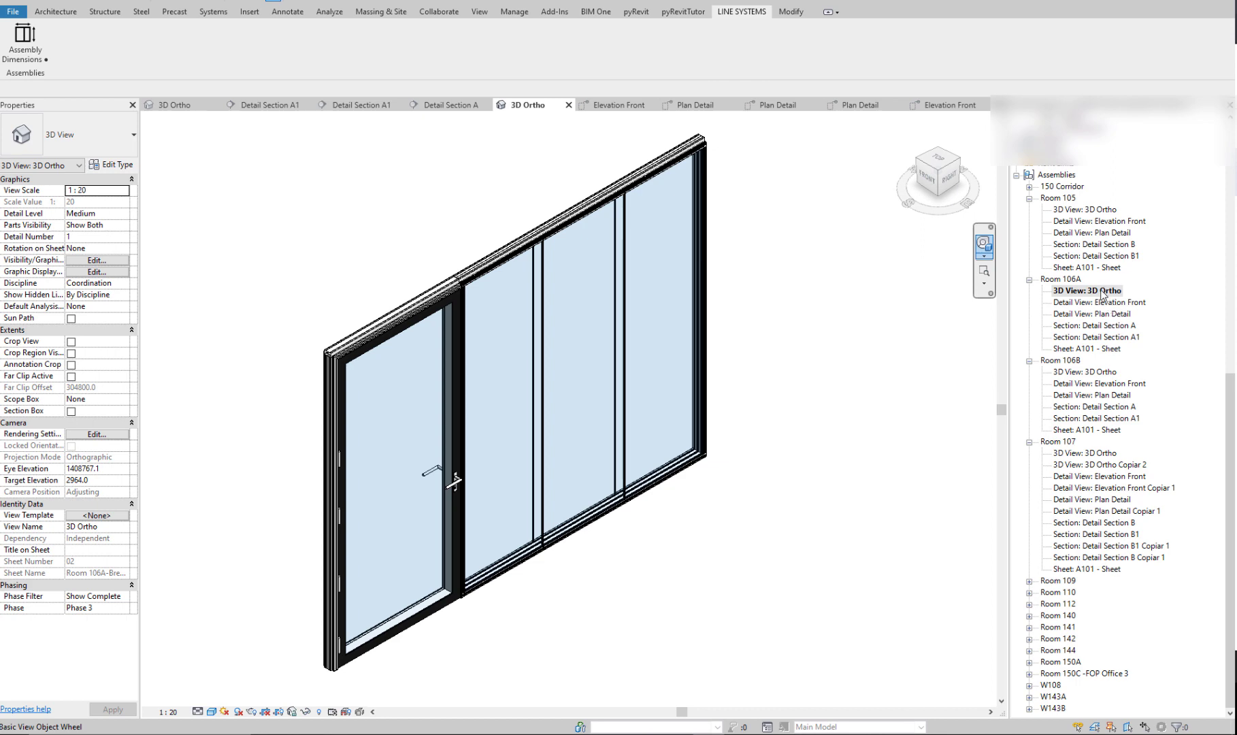
Review Room 106A's Plan Detail and Detail Section A1, then bring up its Elevation Front view
double_click(1103, 302)
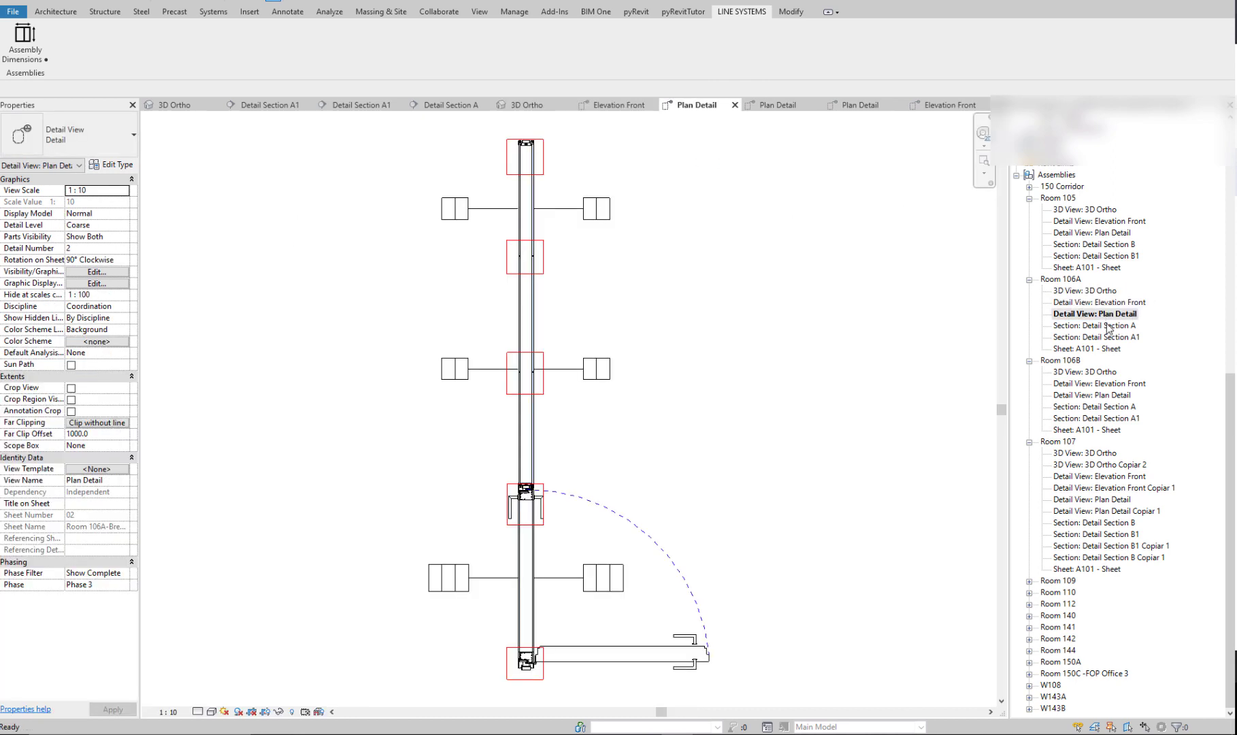
double_click(1097, 336)
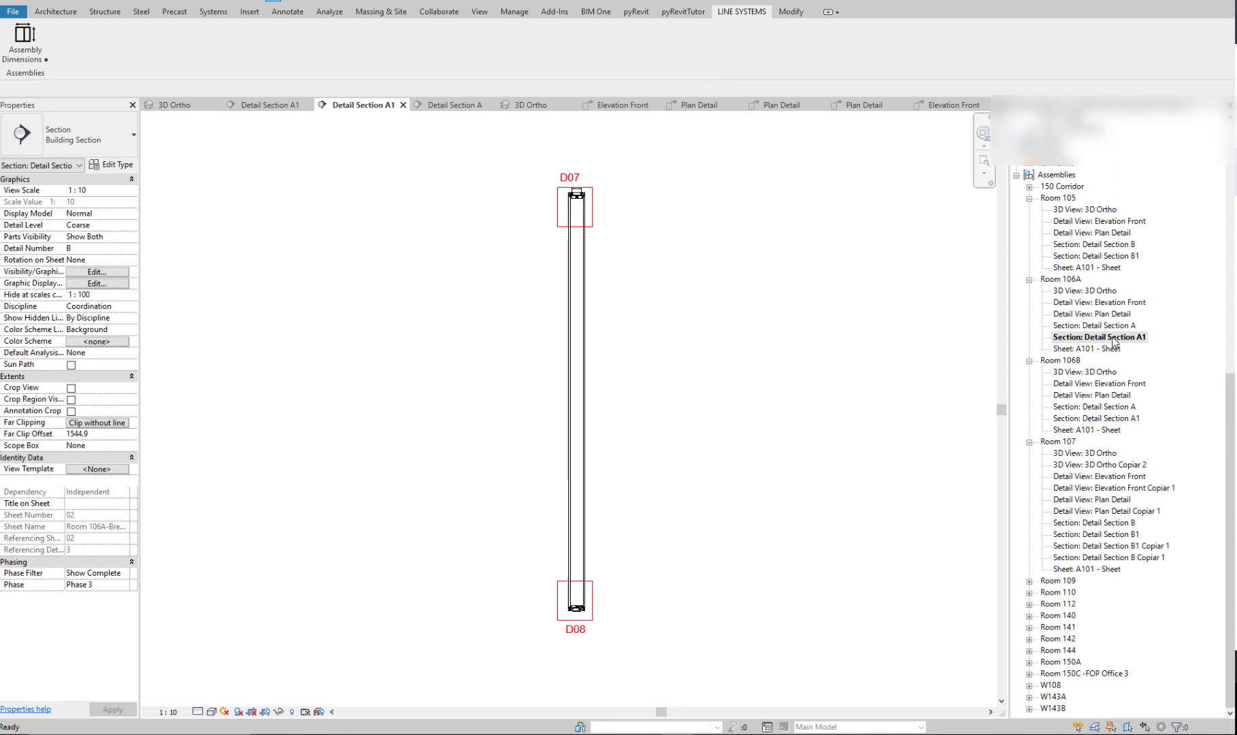
left_click(1098, 302)
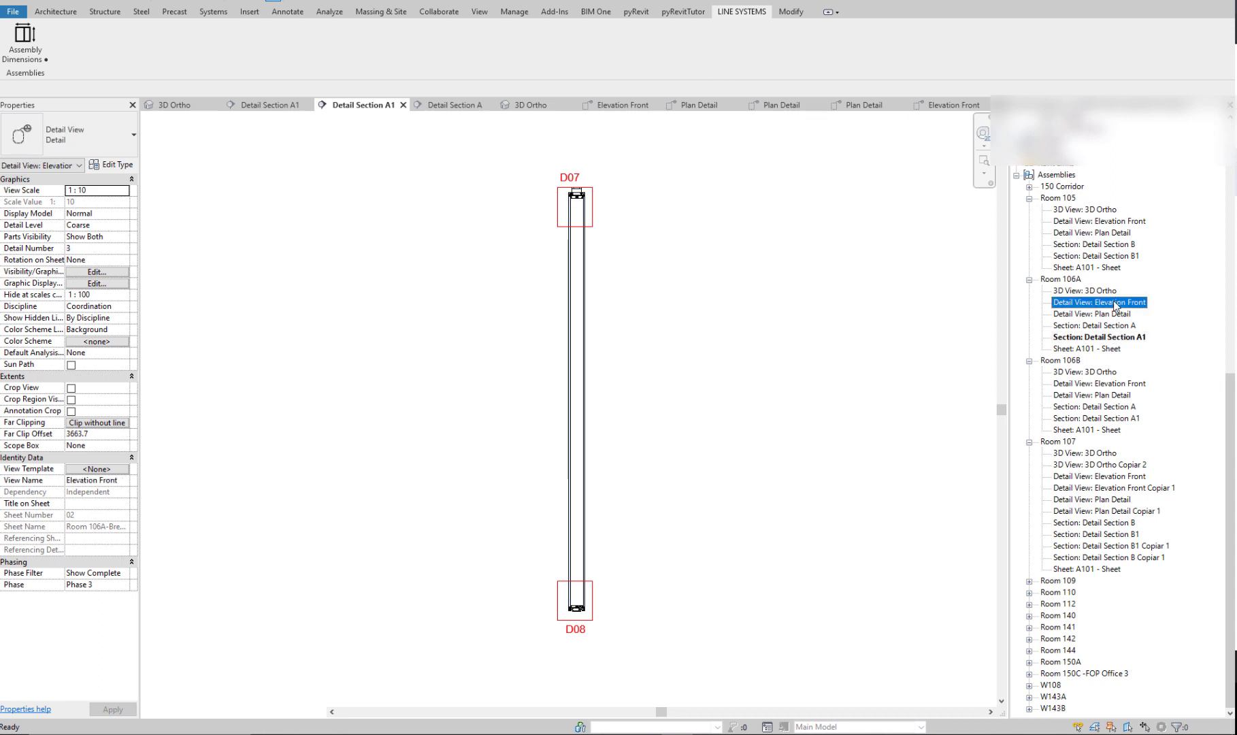
double_click(1099, 302)
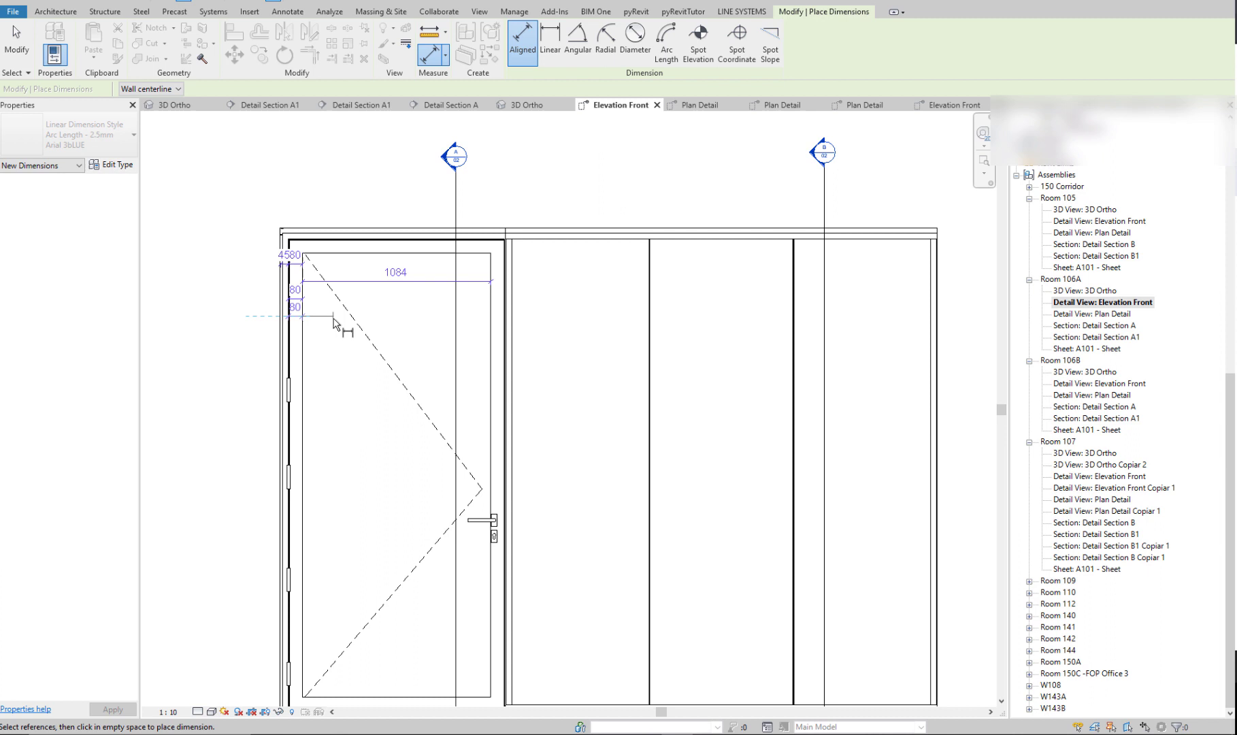
left_click(509, 311)
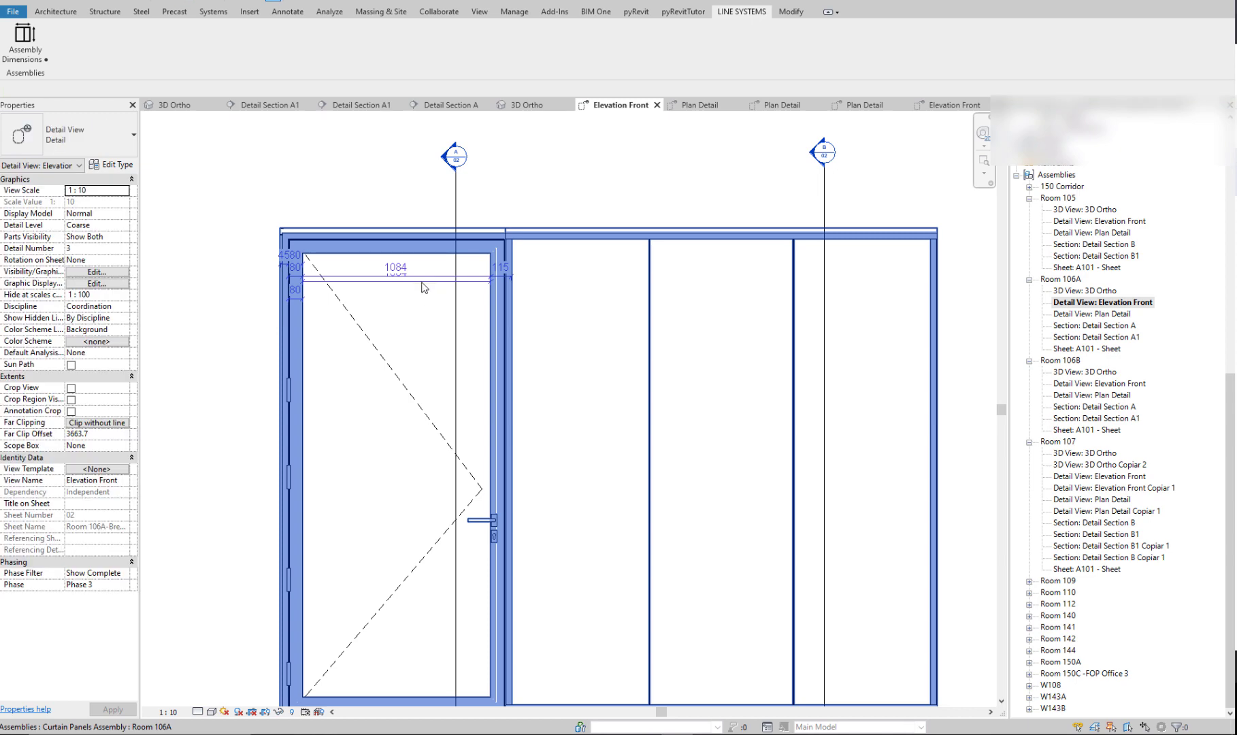
left_click(394, 268)
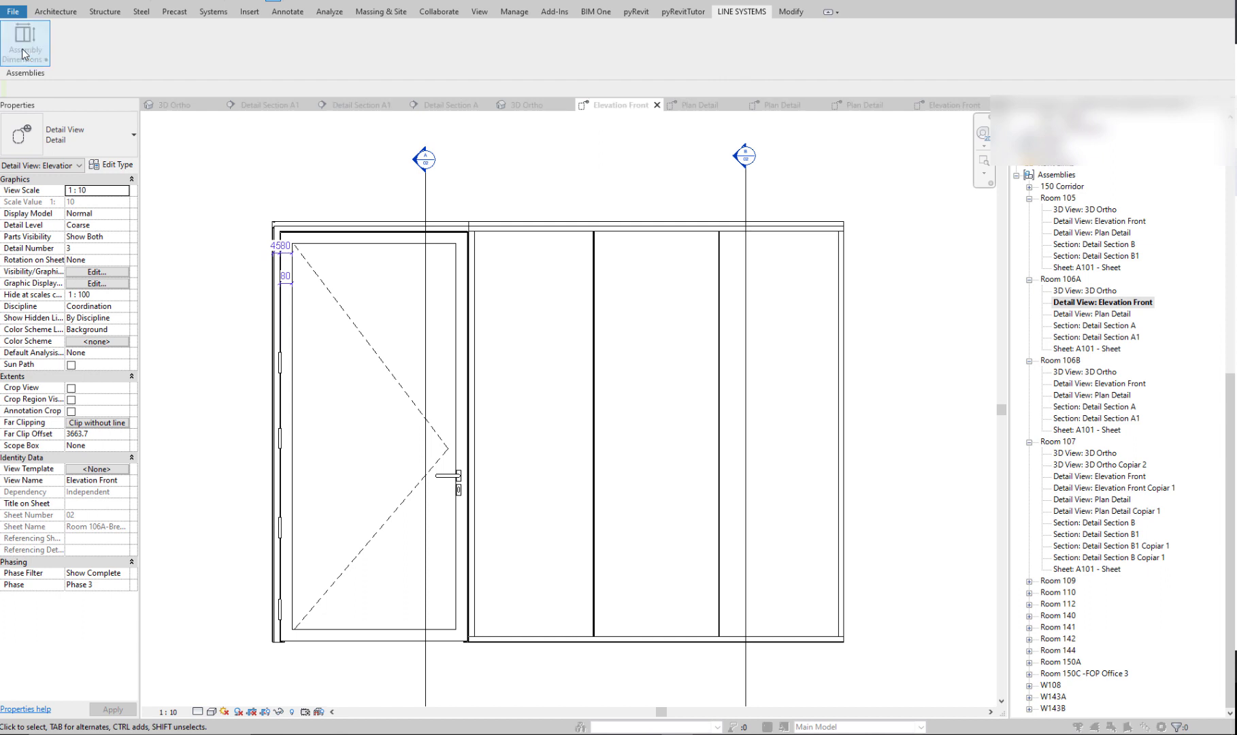
Run Assembly Dimensions from LINE SYSTEMS on all assembly views via Check All and Select
left_click(24, 44)
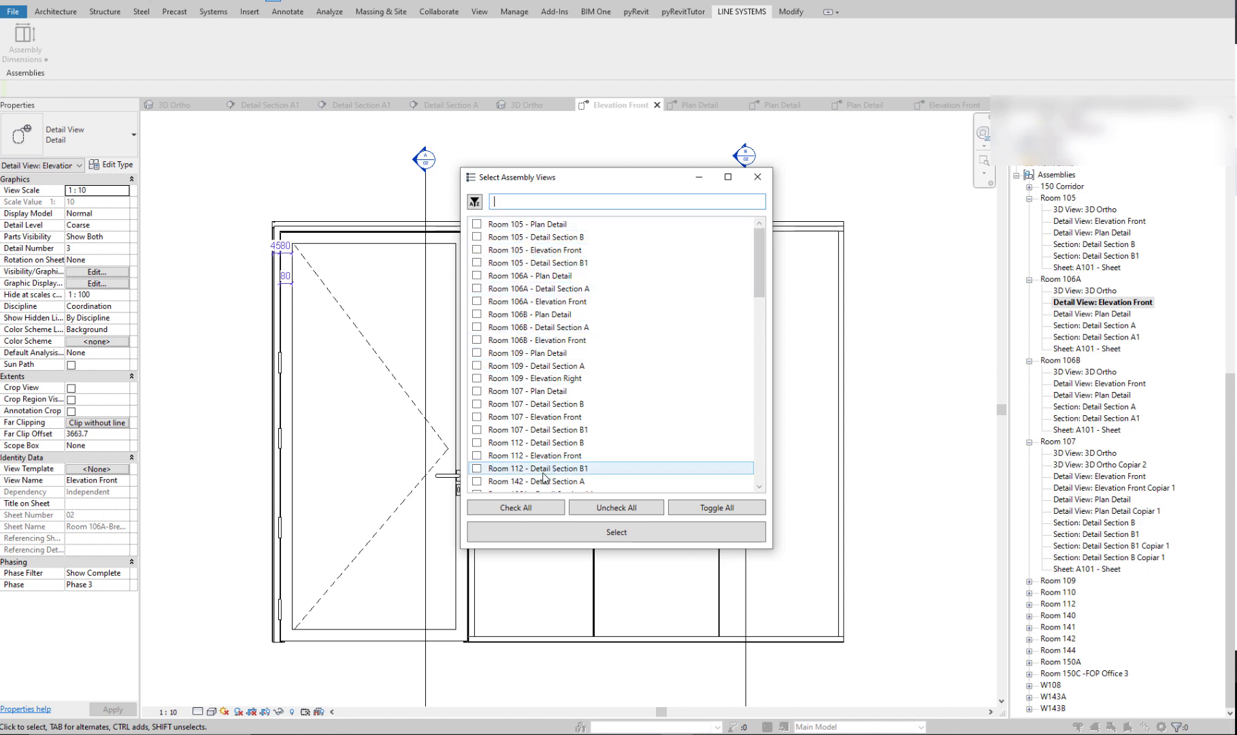
left_click(515, 506)
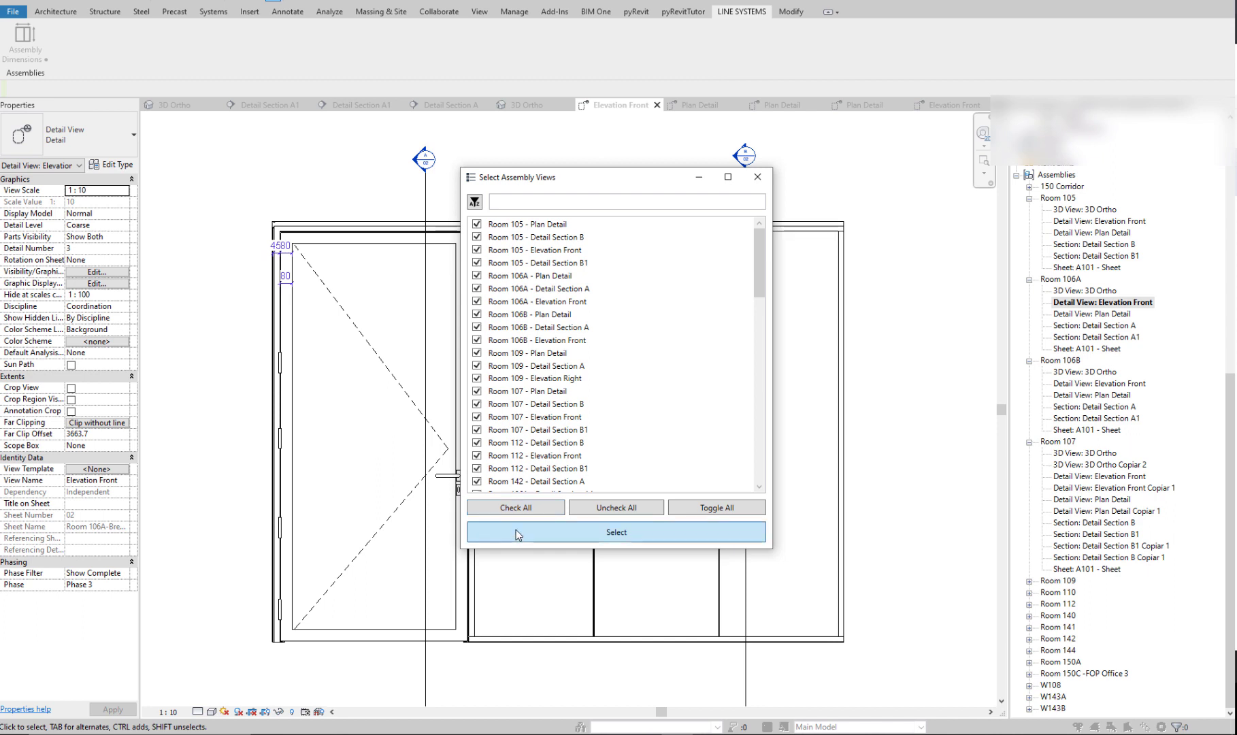
left_click(615, 536)
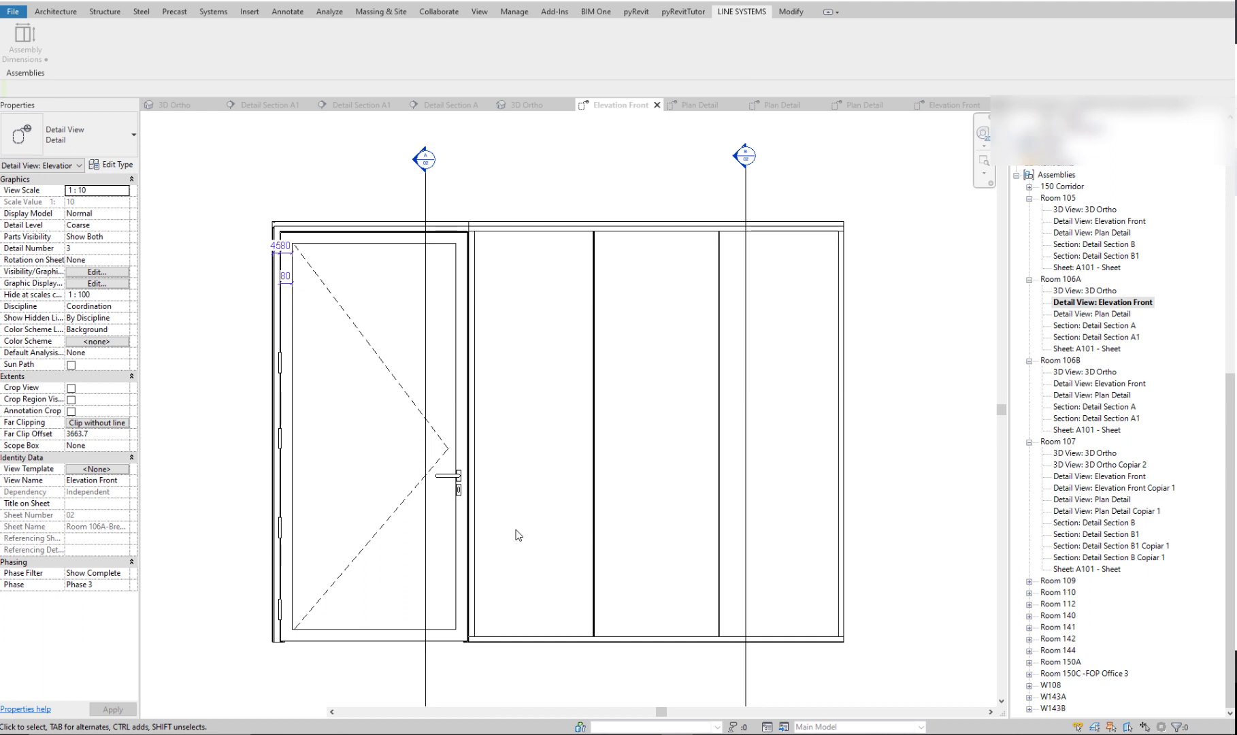
Review the automatic dimensions in the Room 106A plan detail view
left_click(517, 535)
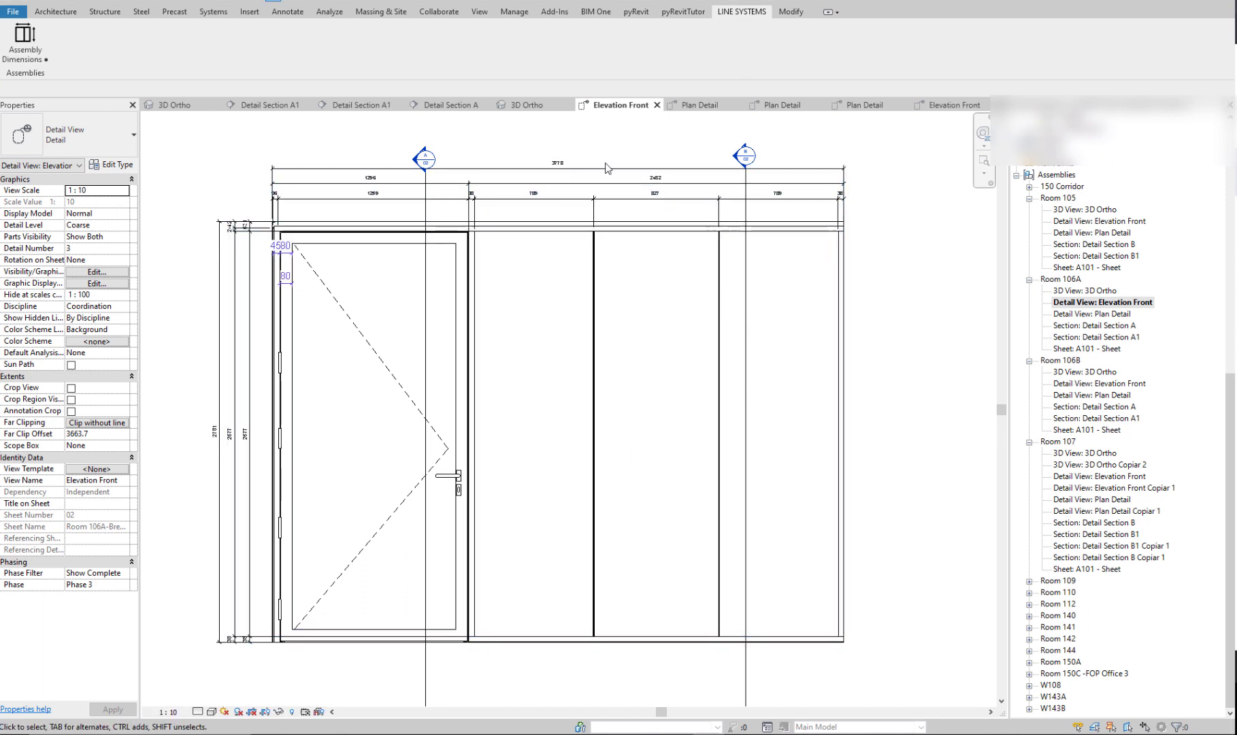
left_click(370, 434)
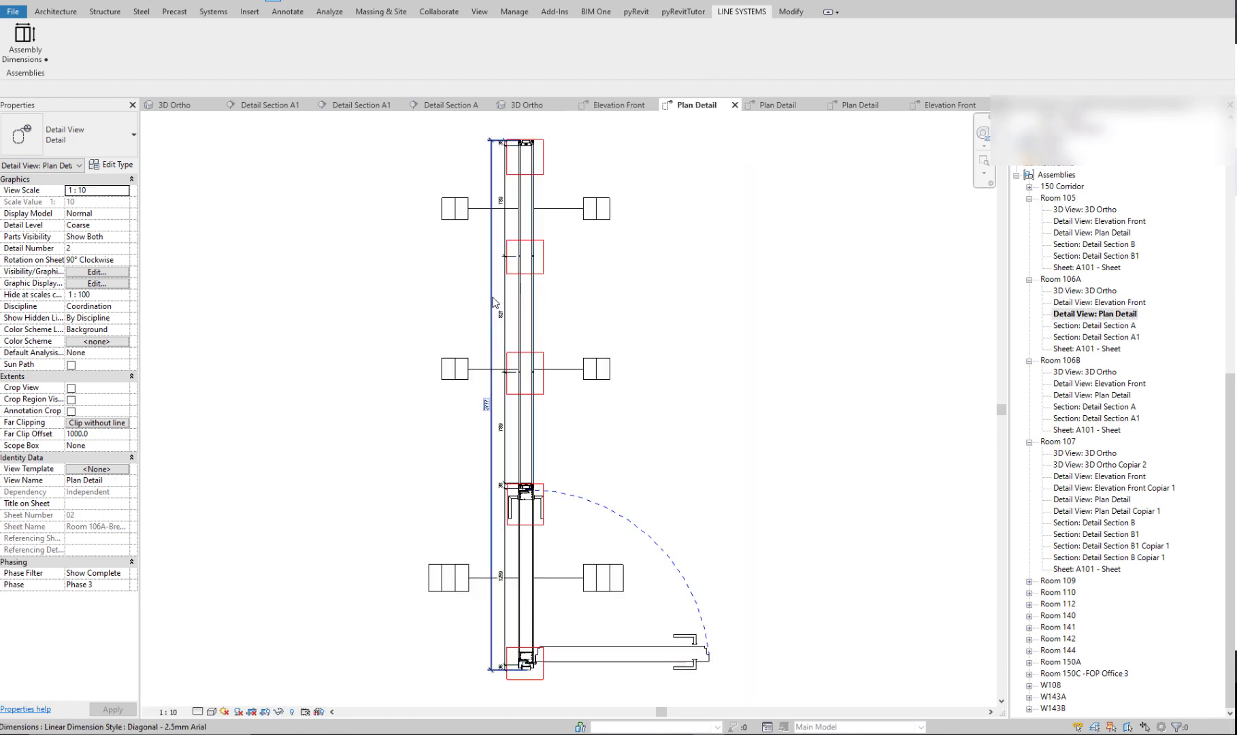
left_click(935, 427)
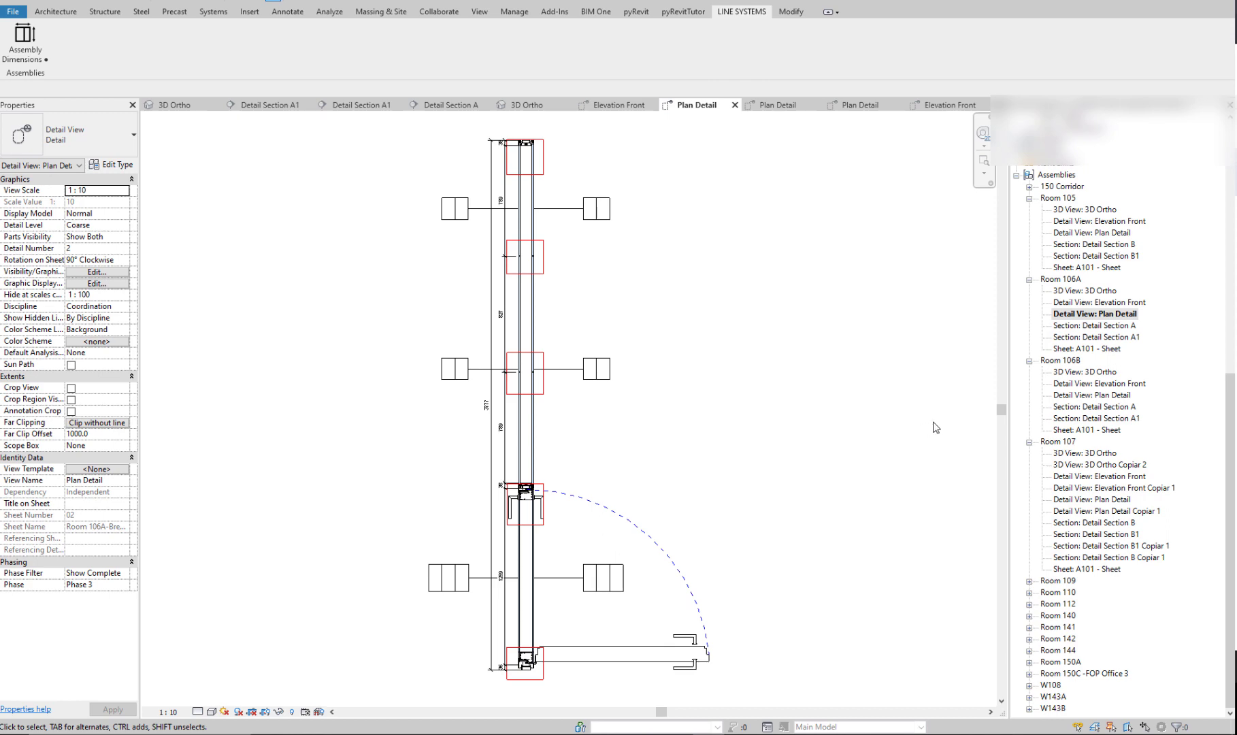
mouse_move(1121, 433)
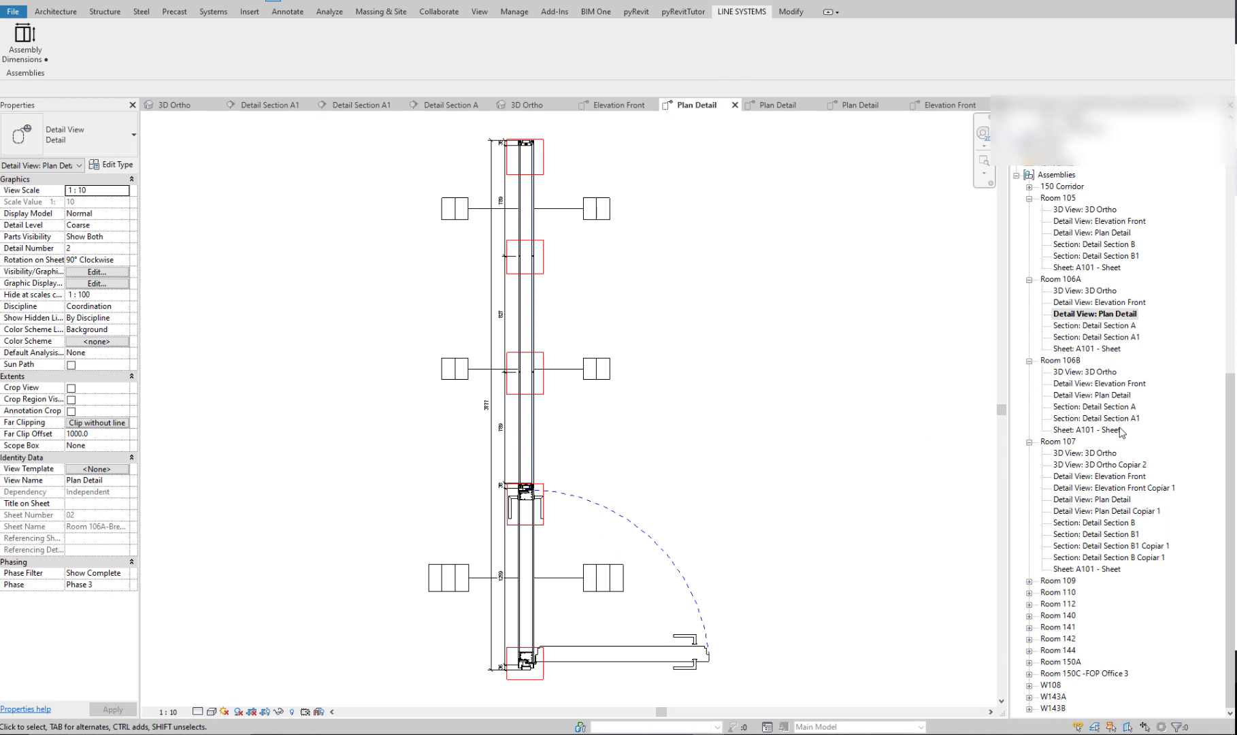
Review the dimensioned Room 106B front elevation and Room 107 plan detail and front elevation
double_click(1102, 383)
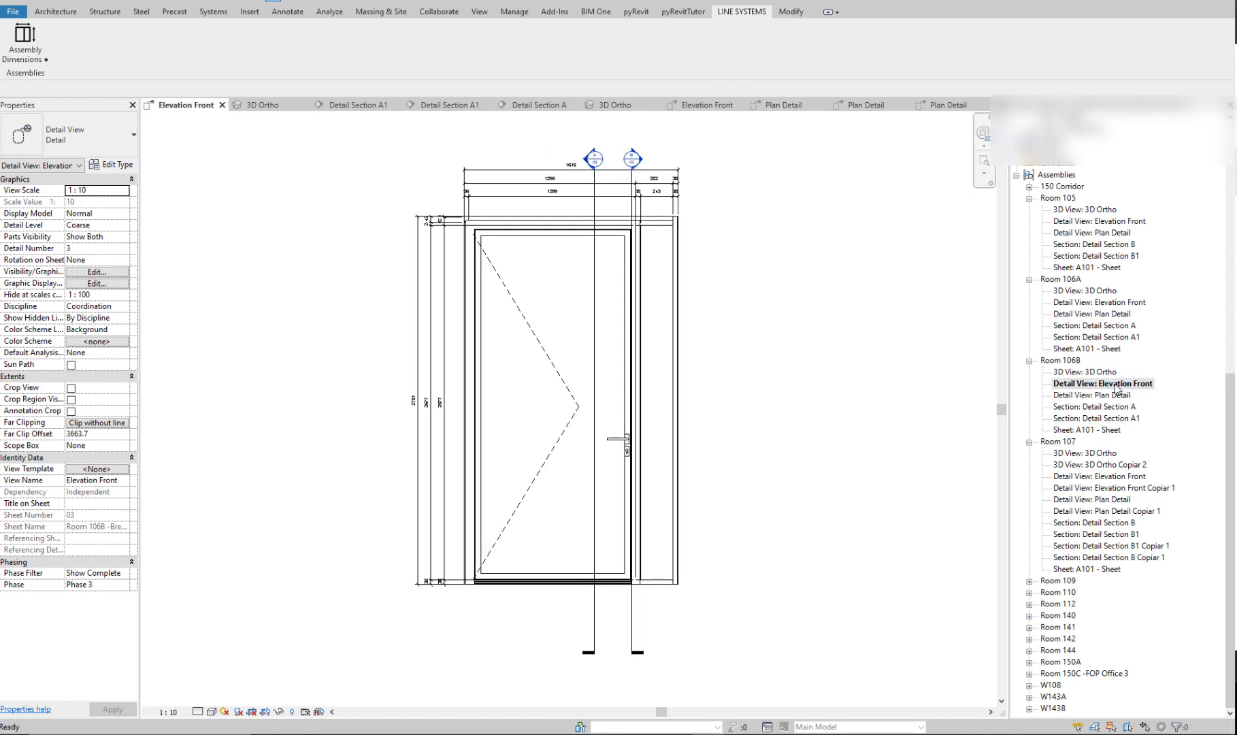
left_click(1102, 499)
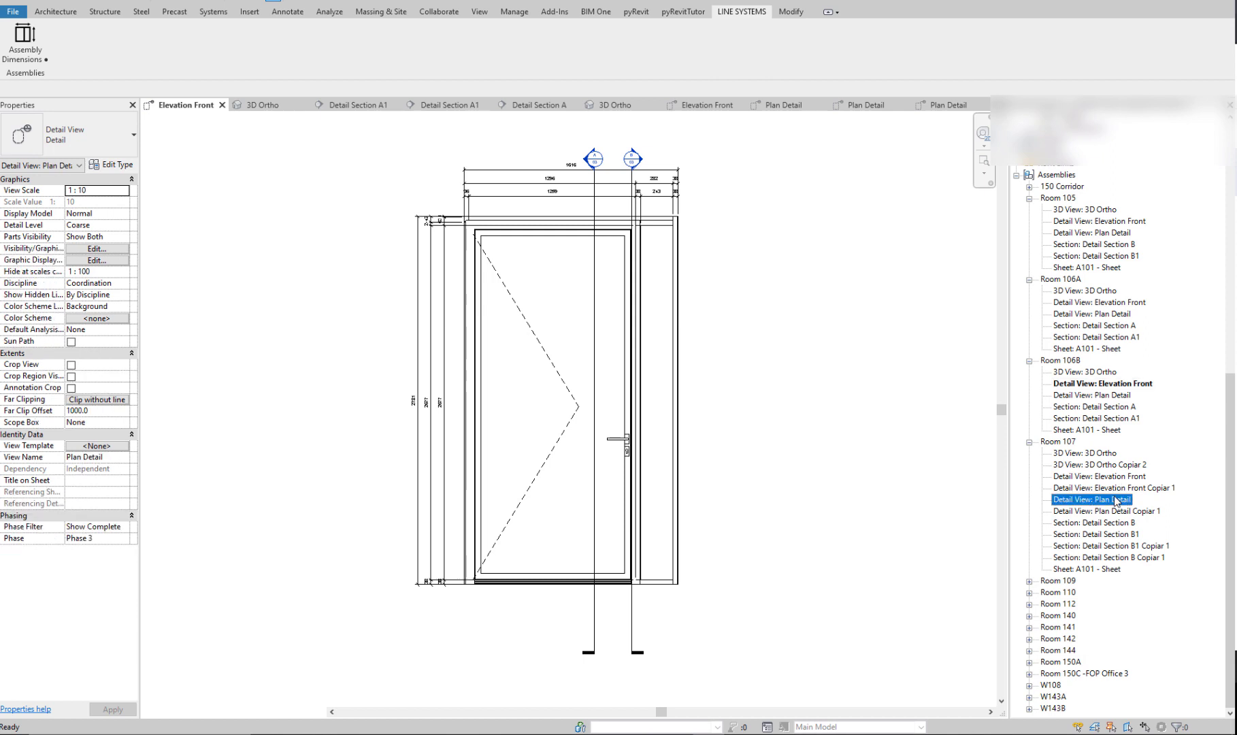
double_click(1091, 499)
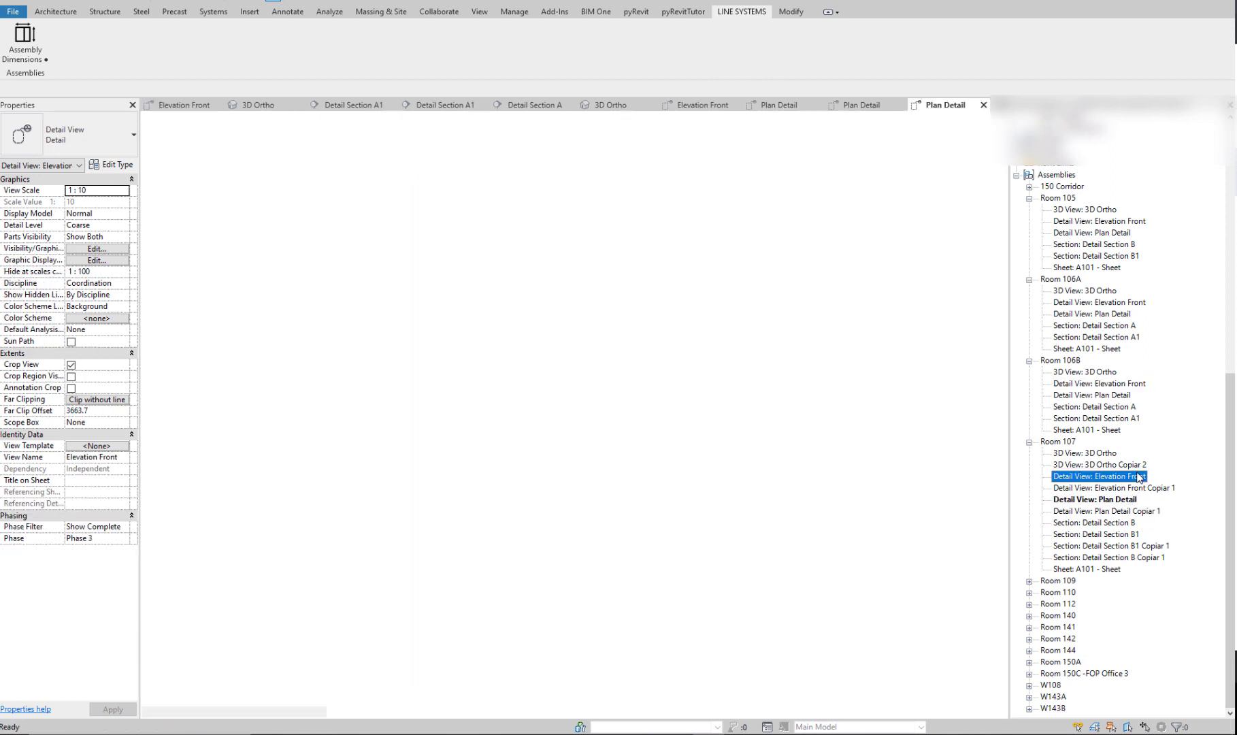
double_click(1097, 476)
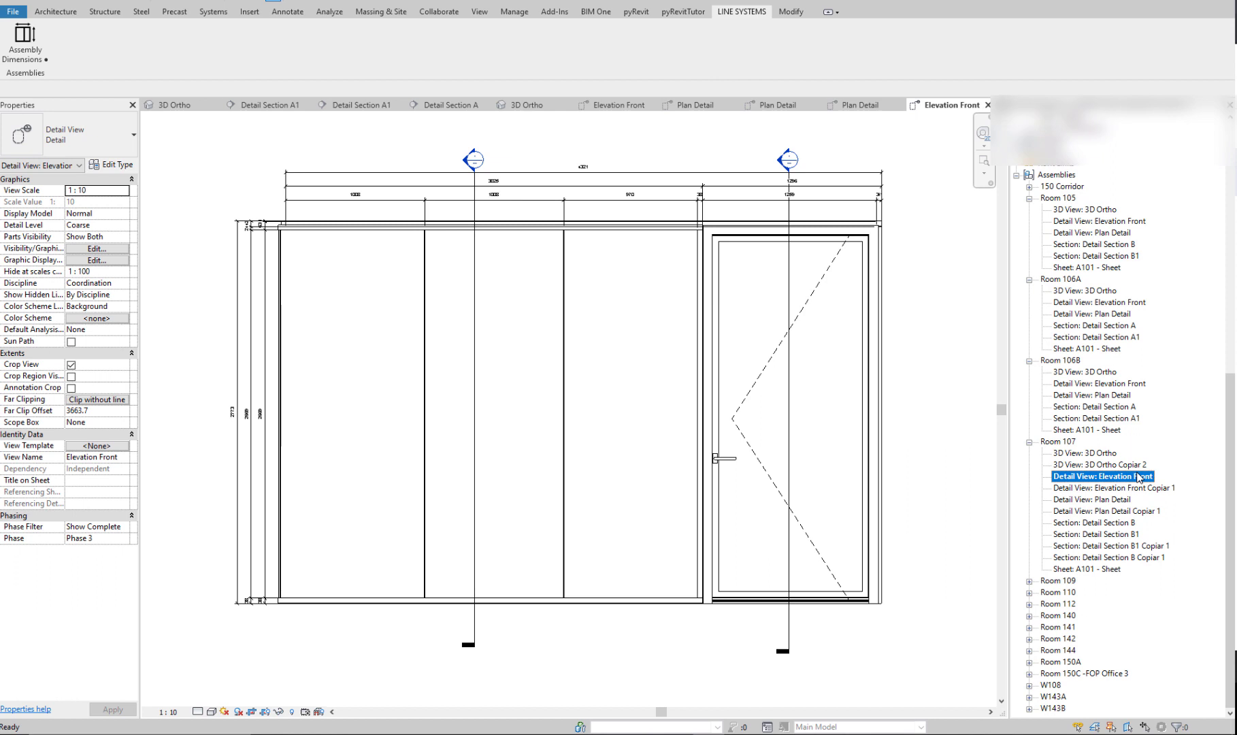